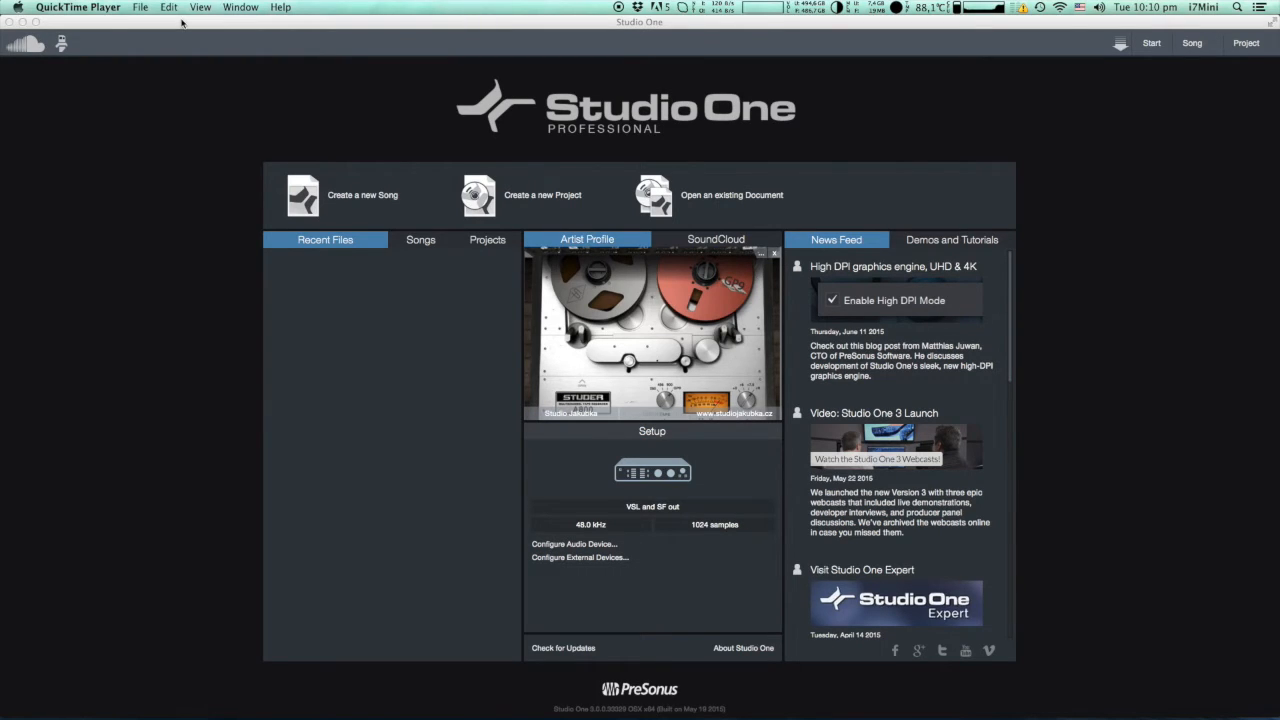
pyautogui.moveTo(405, 71)
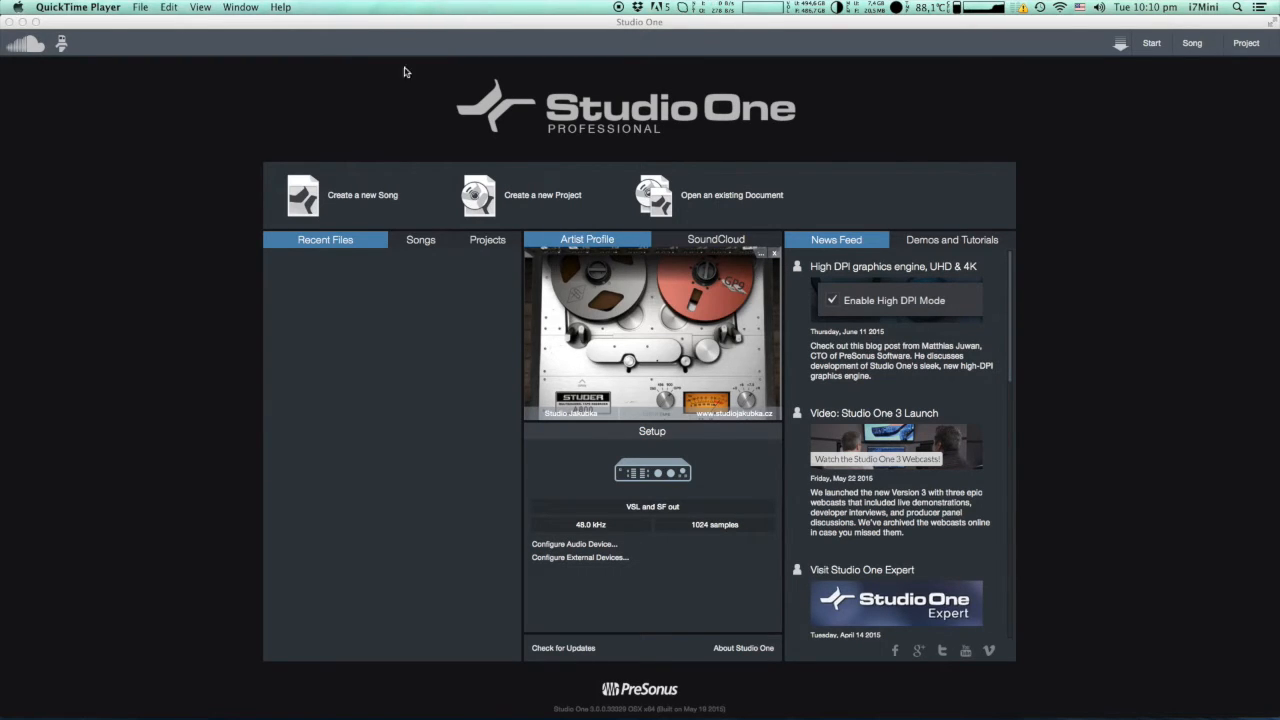
pyautogui.moveTo(398, 95)
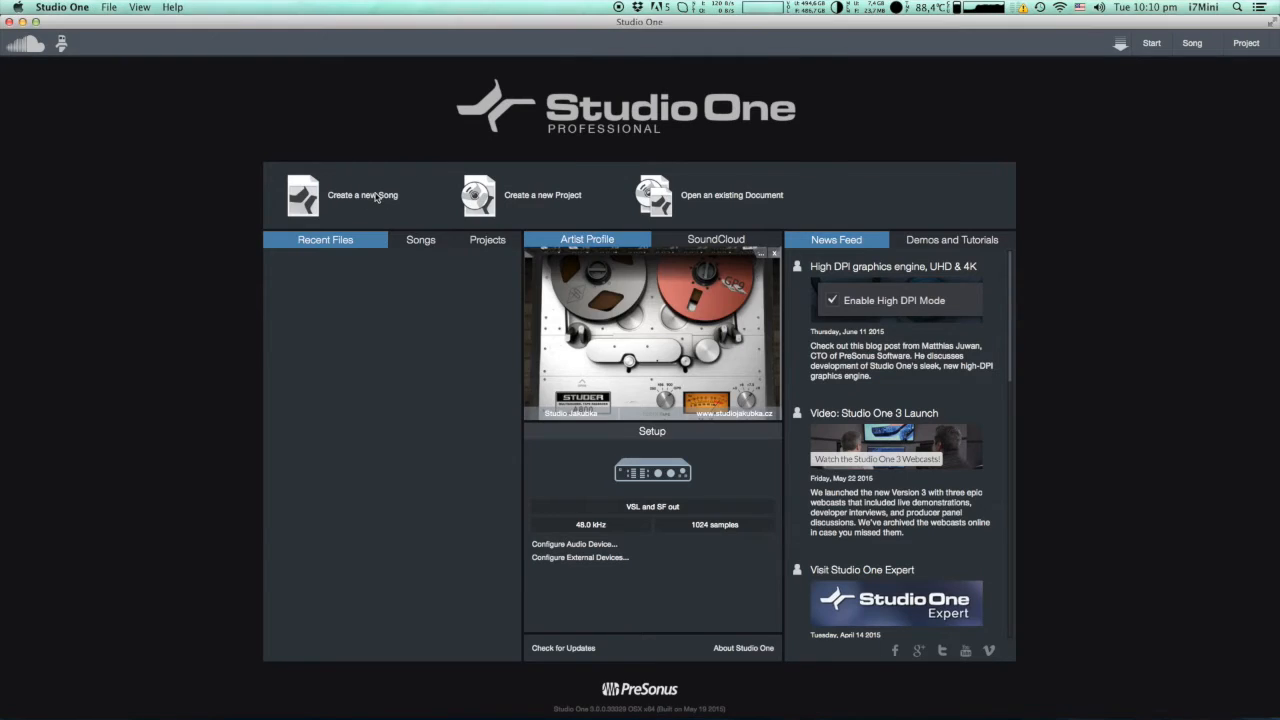
# Create a new Empty Song titled 'Stereo to mono'
pyautogui.click(362, 195)
pyautogui.write('Steroe to mono')
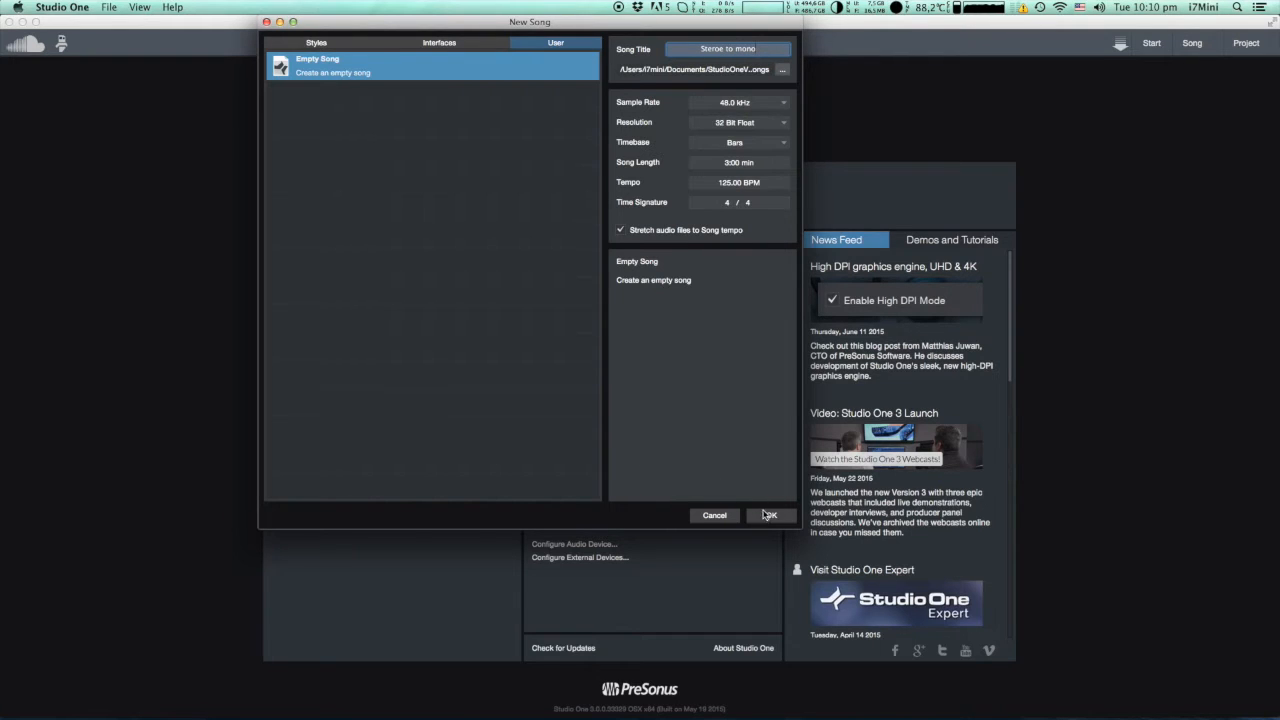
pyautogui.click(770, 515)
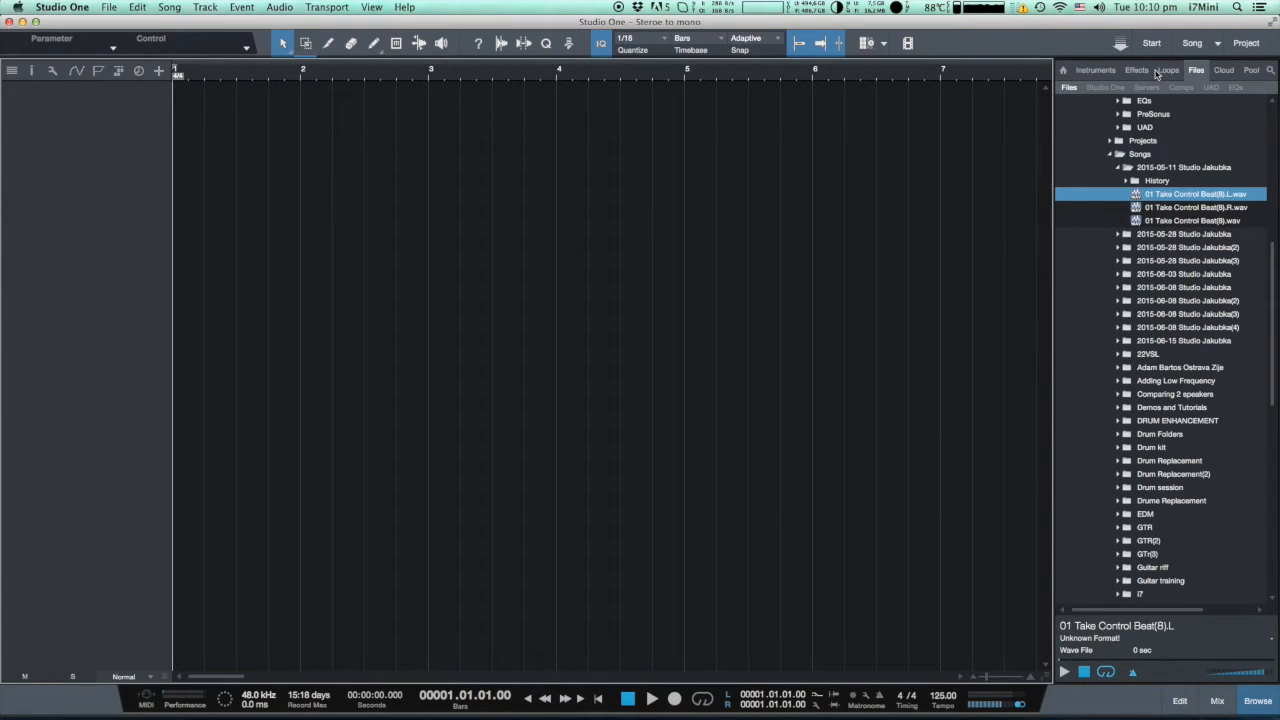
# Add the 01 Take Control Beat.rx2 loop to a track and play it back
pyautogui.click(1167, 70)
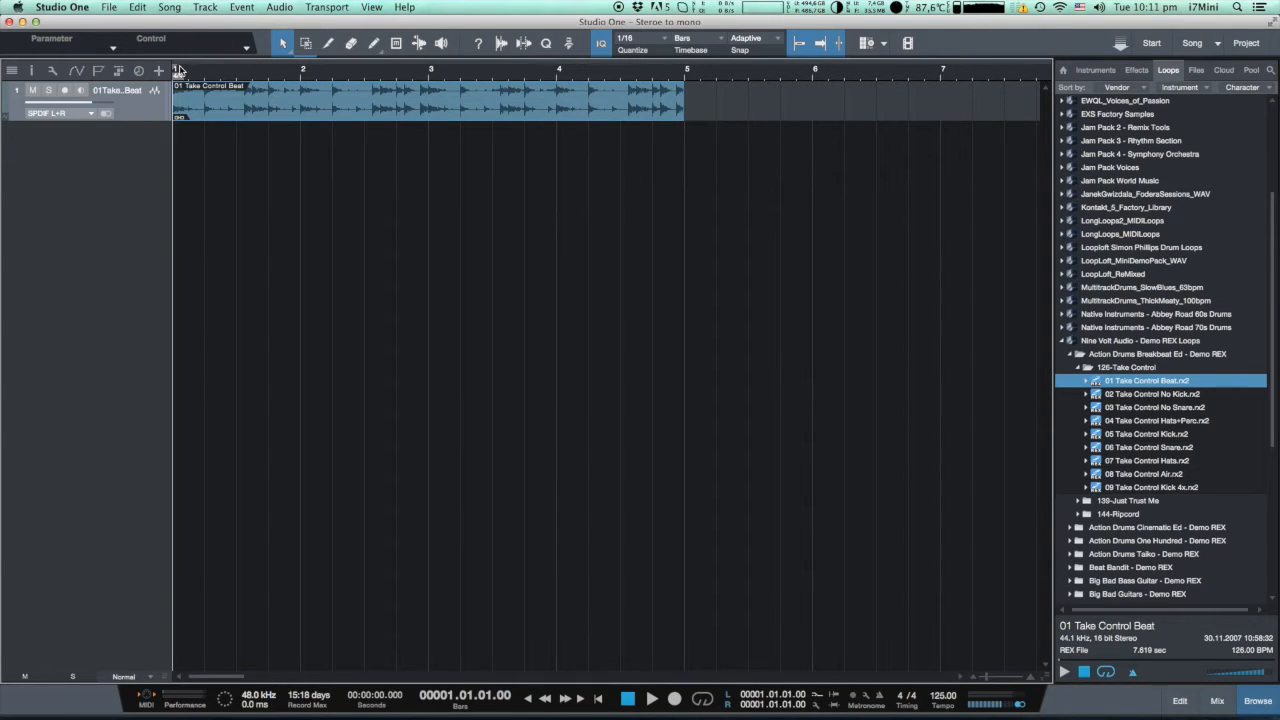
pyautogui.click(651, 698)
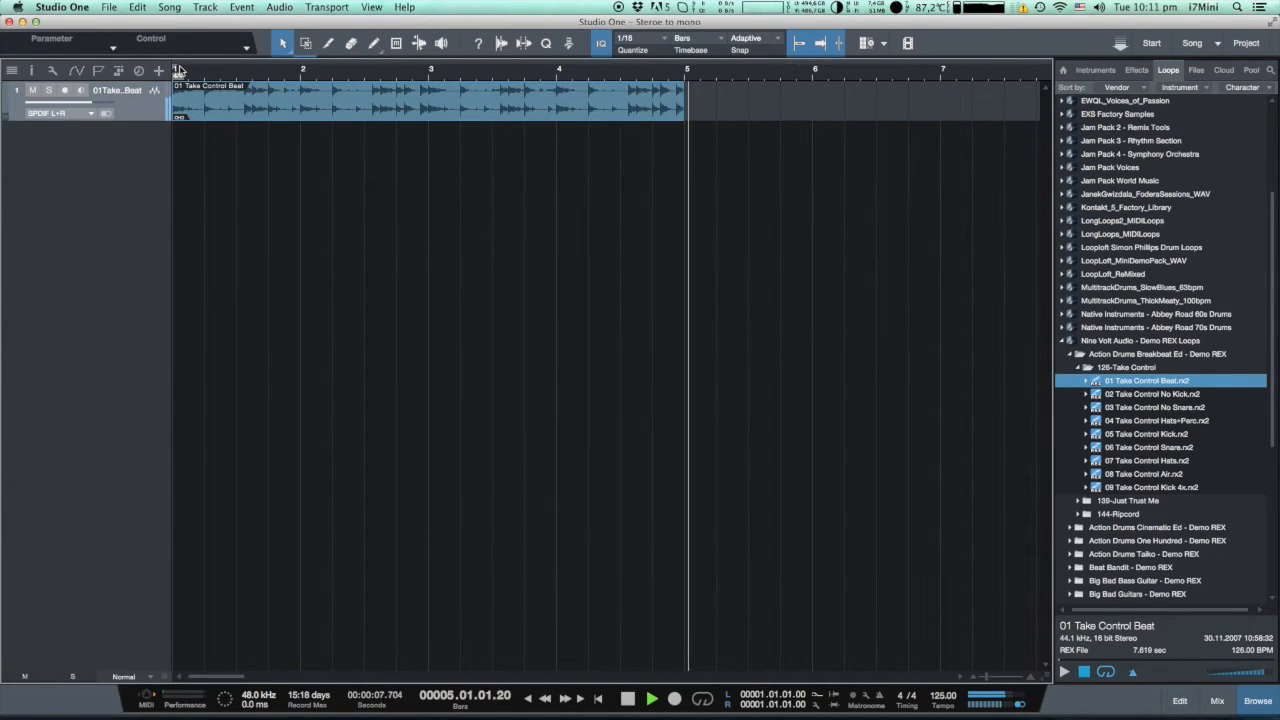
pyautogui.click(598, 697)
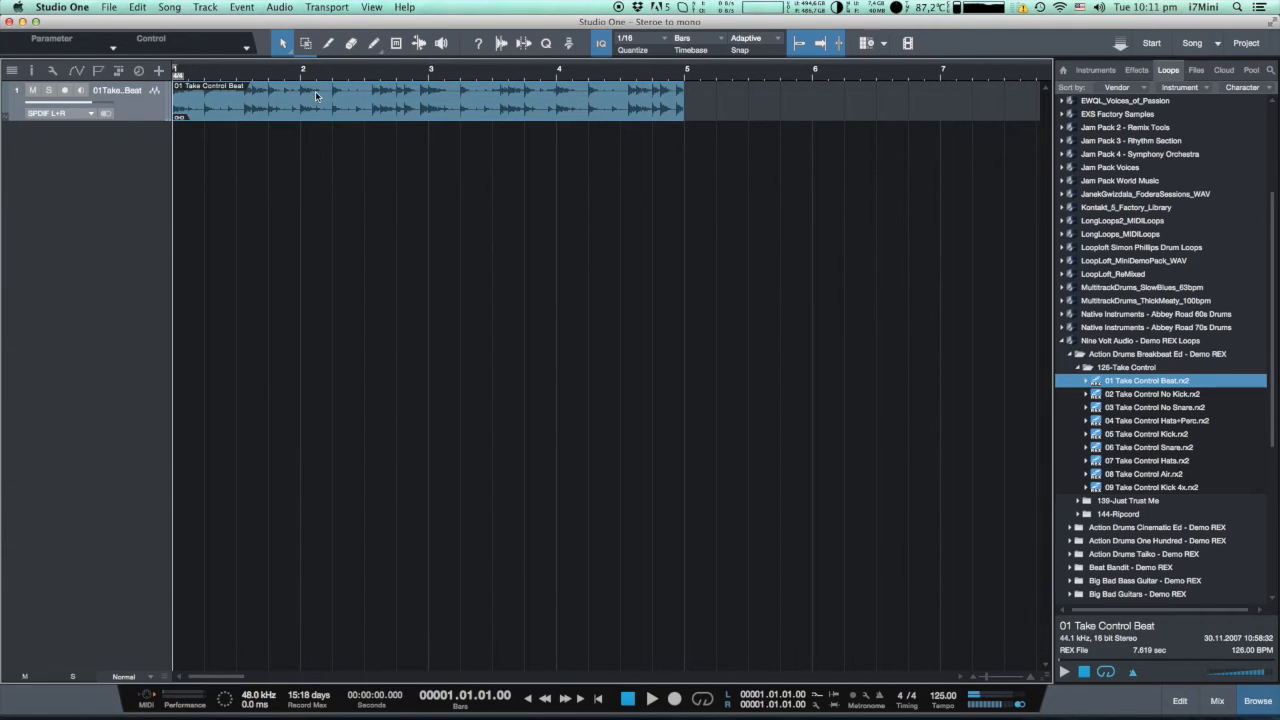
pyautogui.moveTo(359, 96)
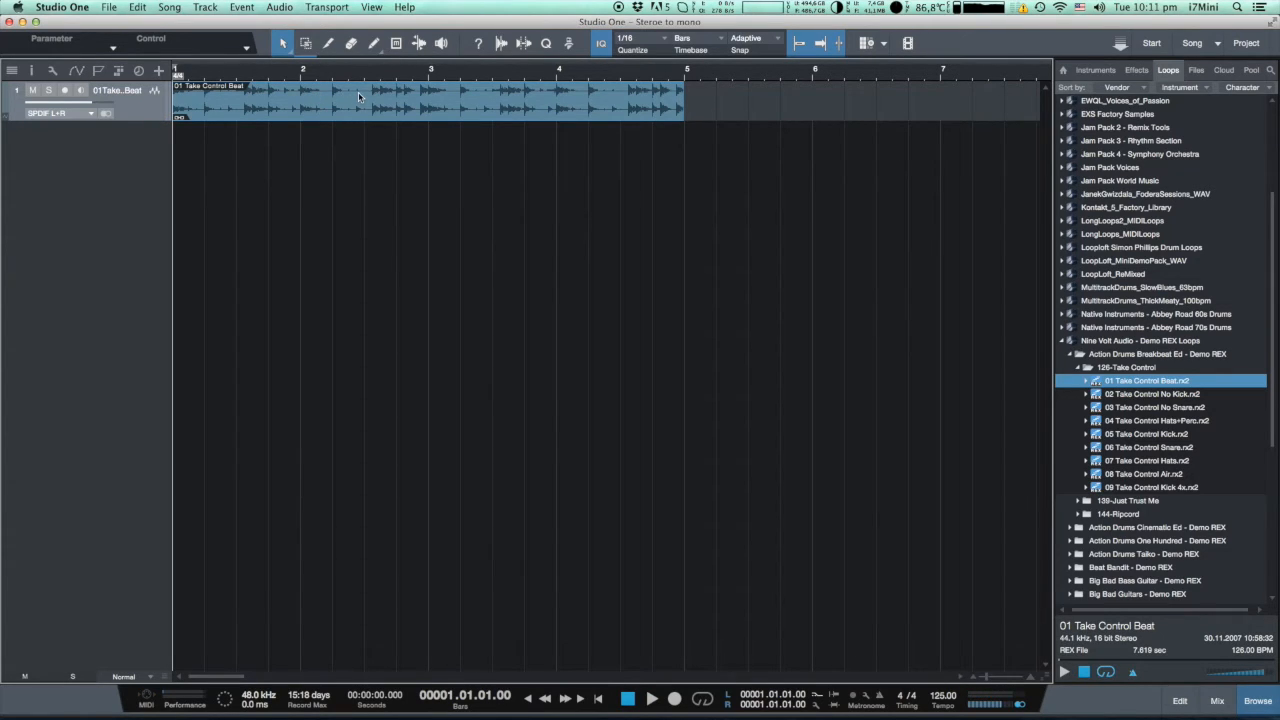
# Bounce the loop event, then locate 01 Take Control Beat.wav on the 32 volume
pyautogui.rightClick(358, 95)
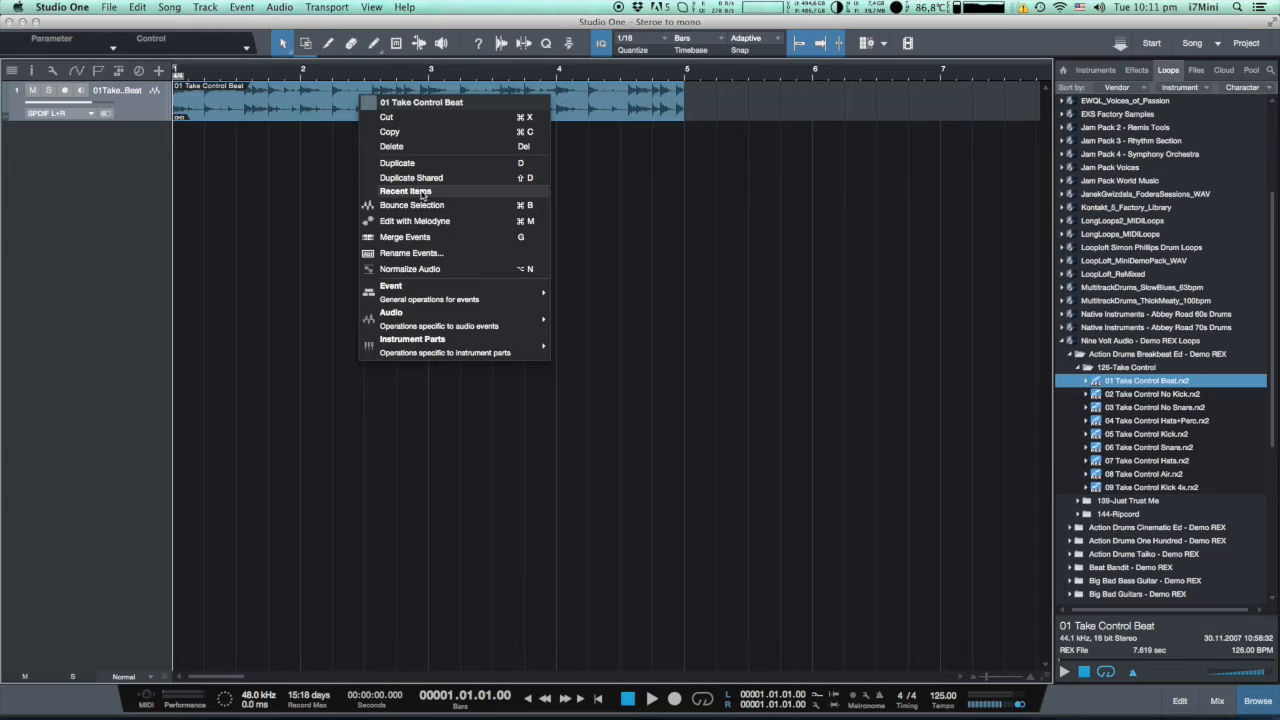
pyautogui.click(420, 210)
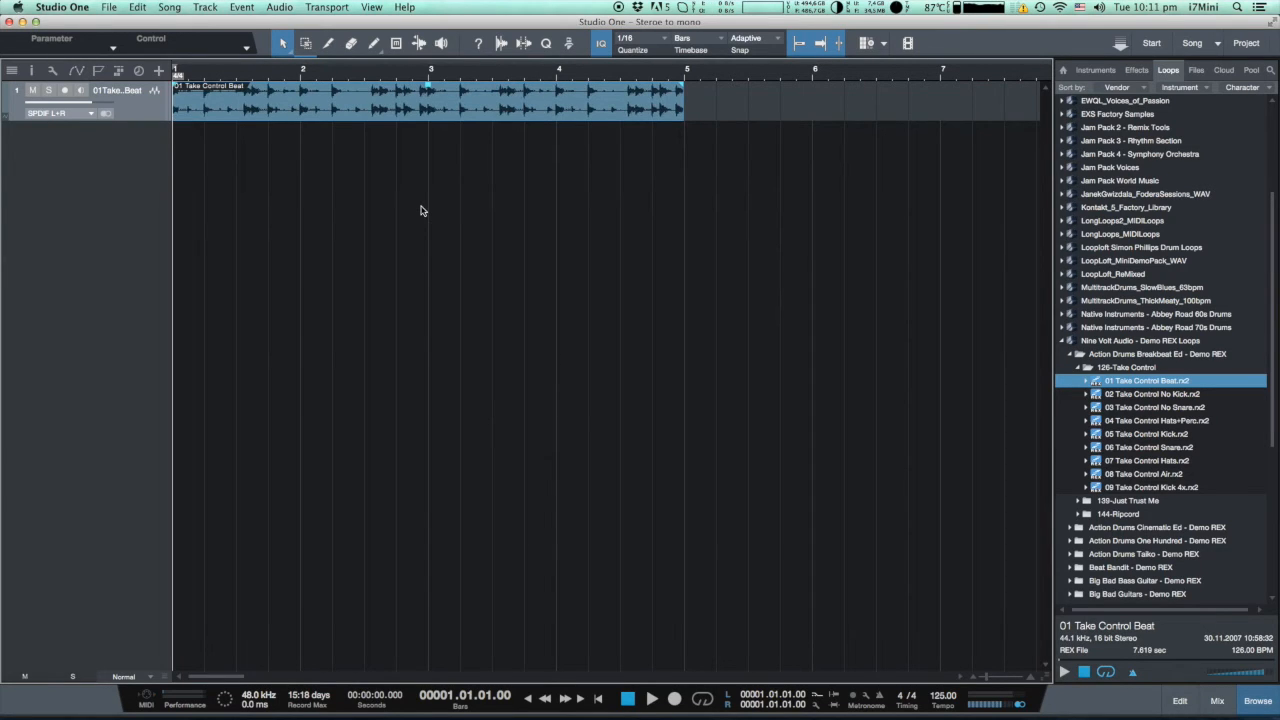
pyautogui.moveTo(884, 197)
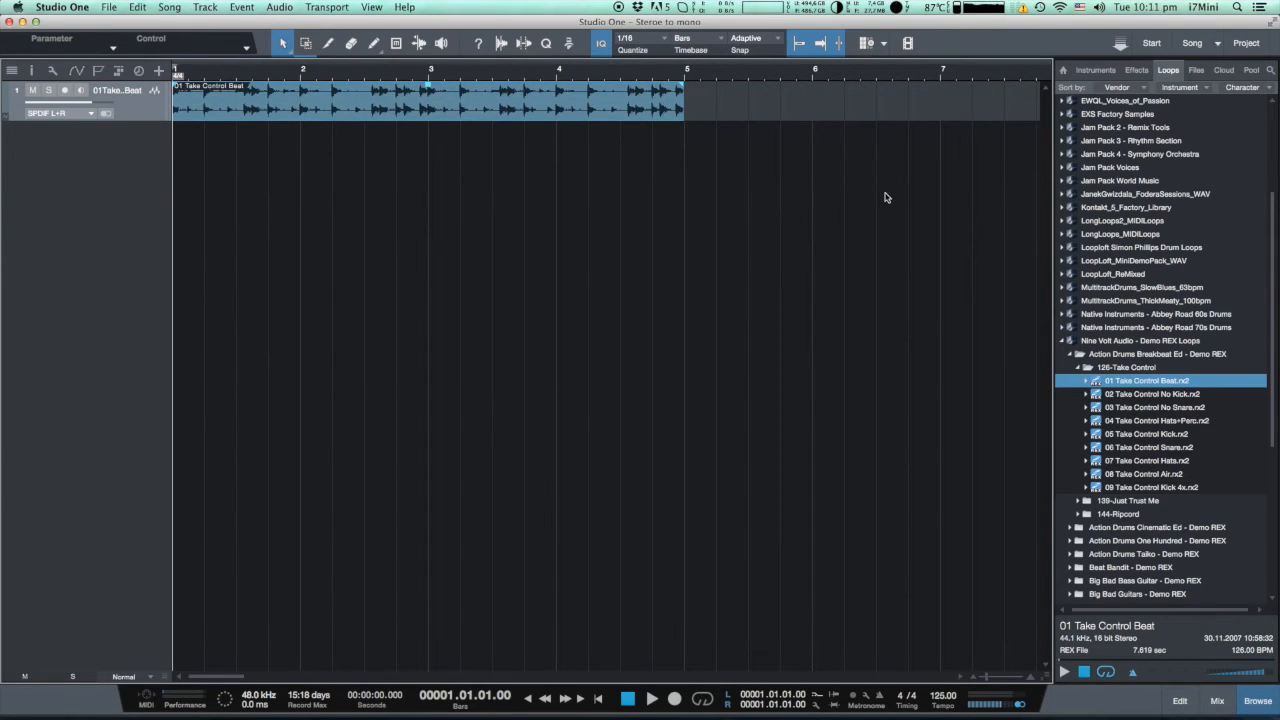
pyautogui.click(1196, 70)
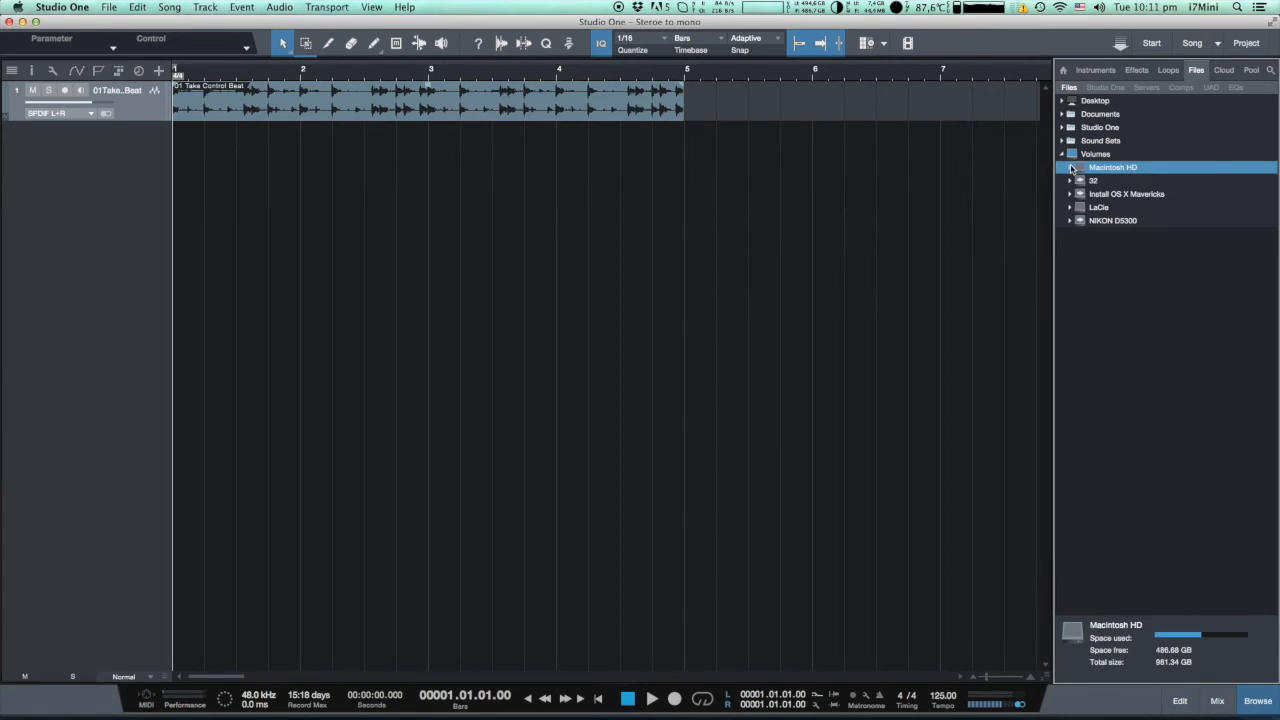
pyautogui.click(1069, 180)
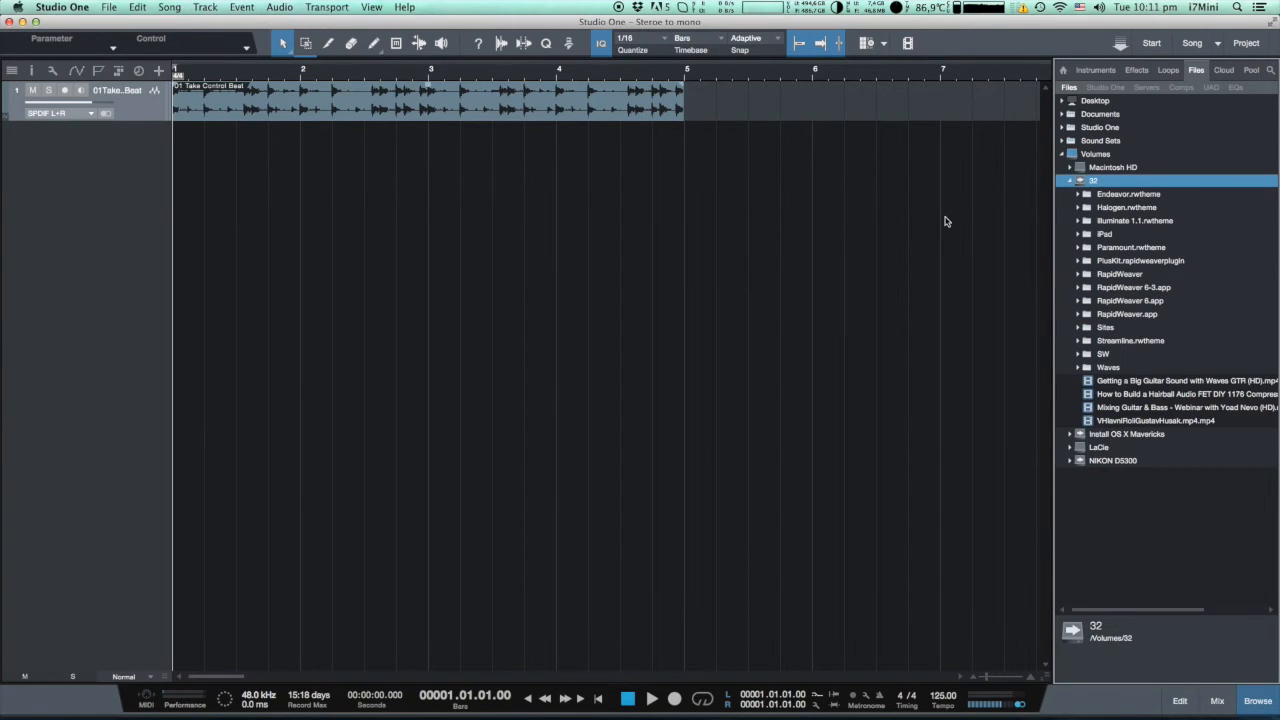
pyautogui.moveTo(1081, 225)
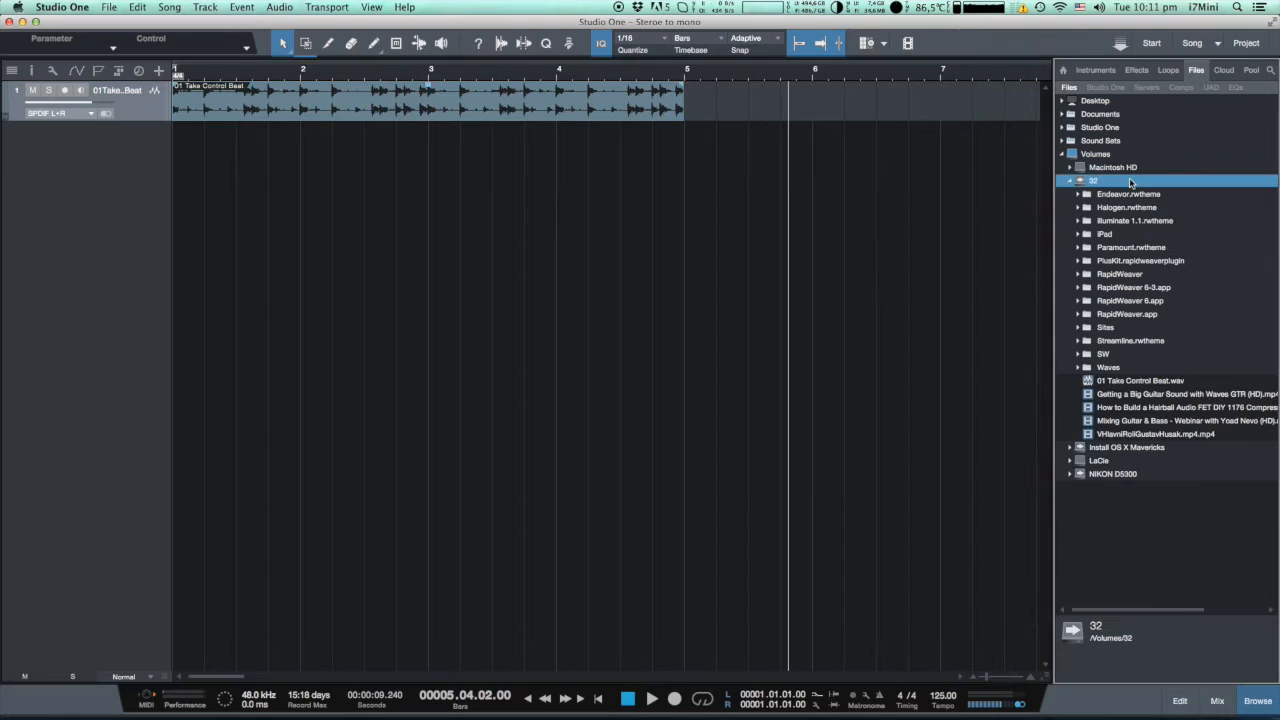
pyautogui.moveTo(1105, 178)
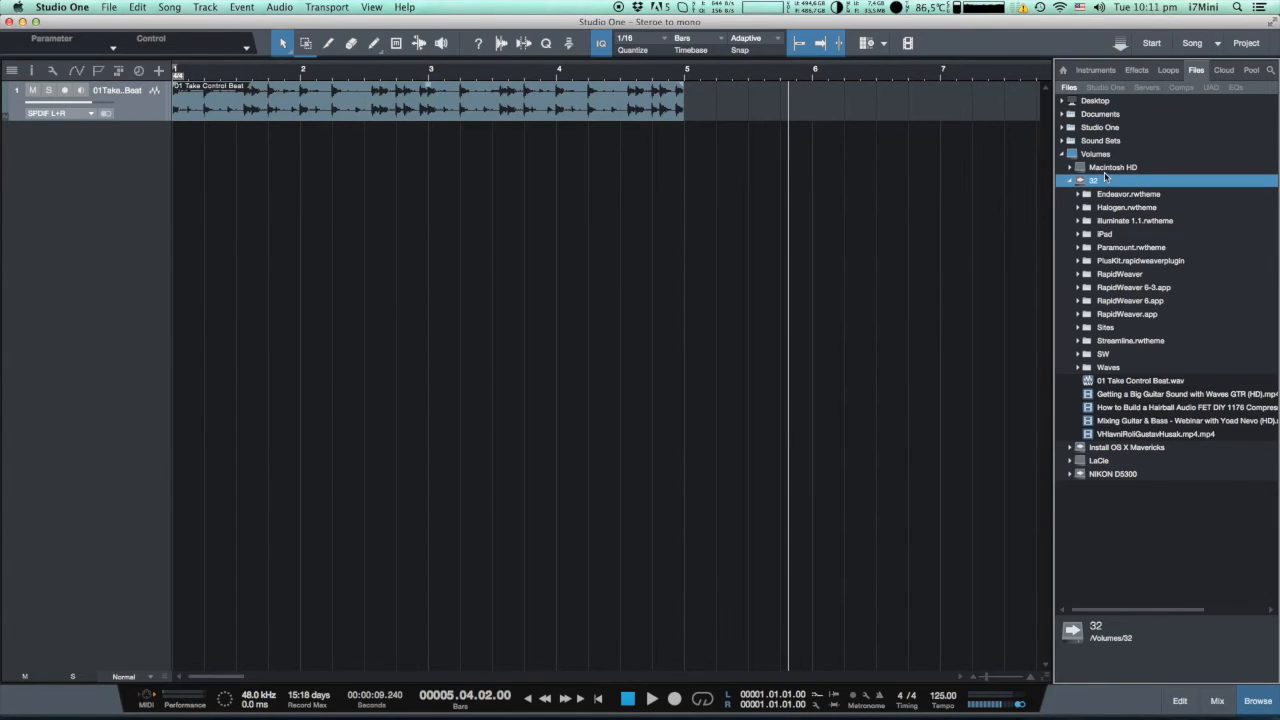
pyautogui.click(1114, 167)
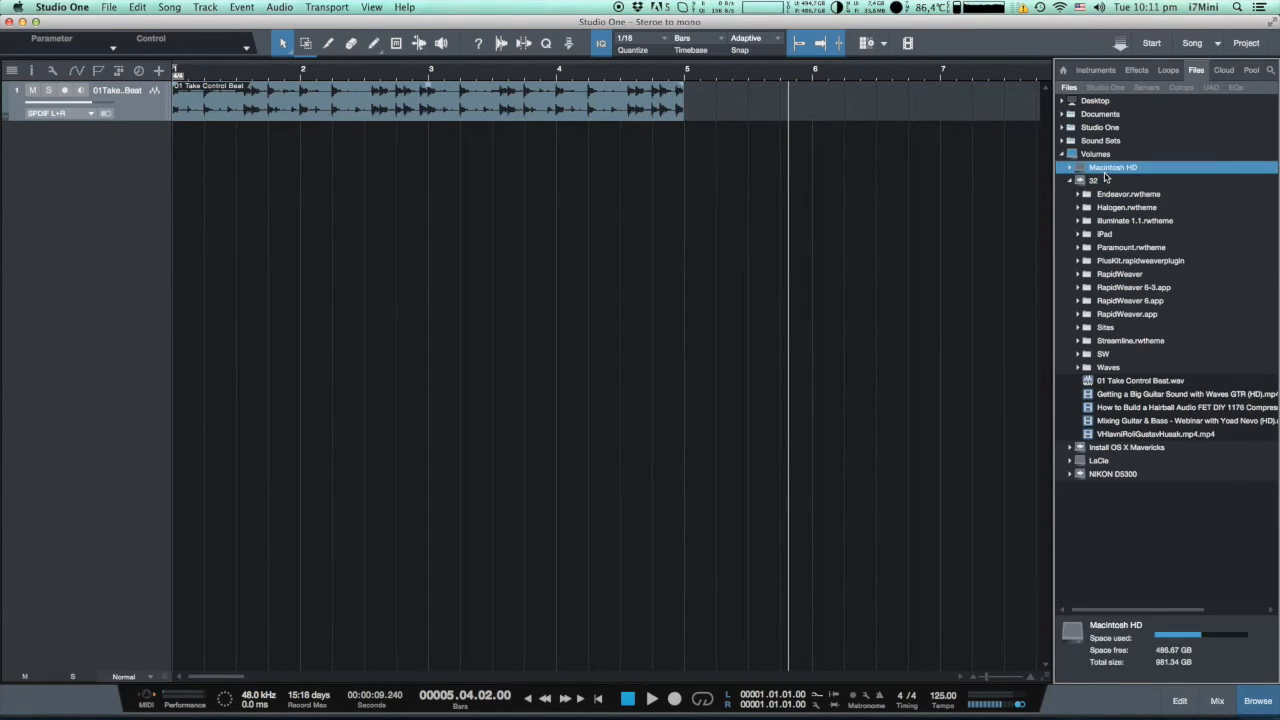
pyautogui.moveTo(1135, 318)
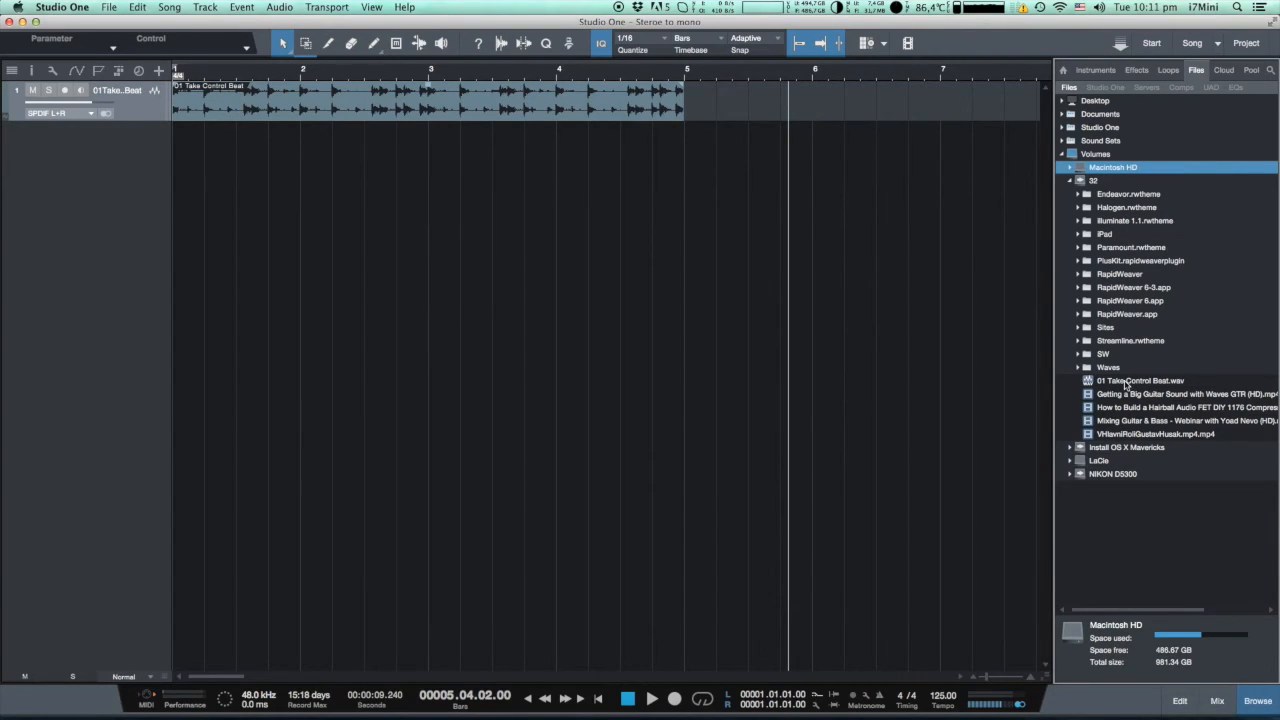
pyautogui.click(1140, 380)
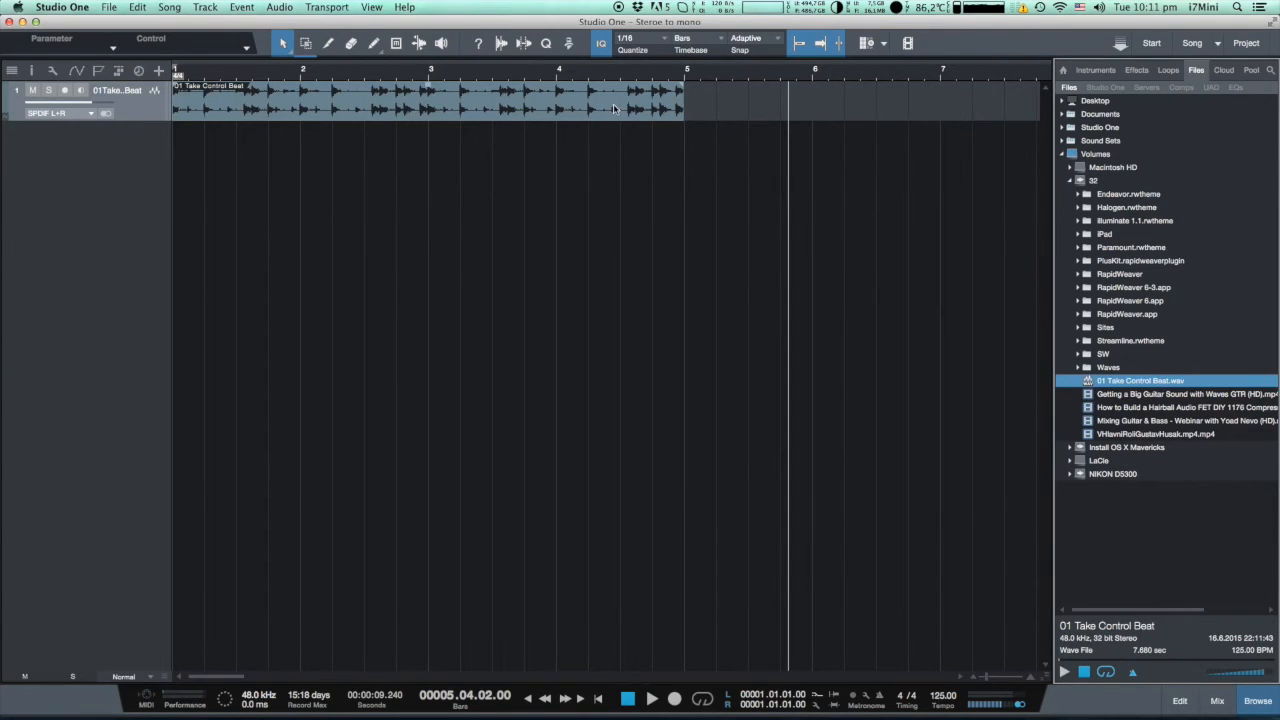
pyautogui.moveTo(1018, 354)
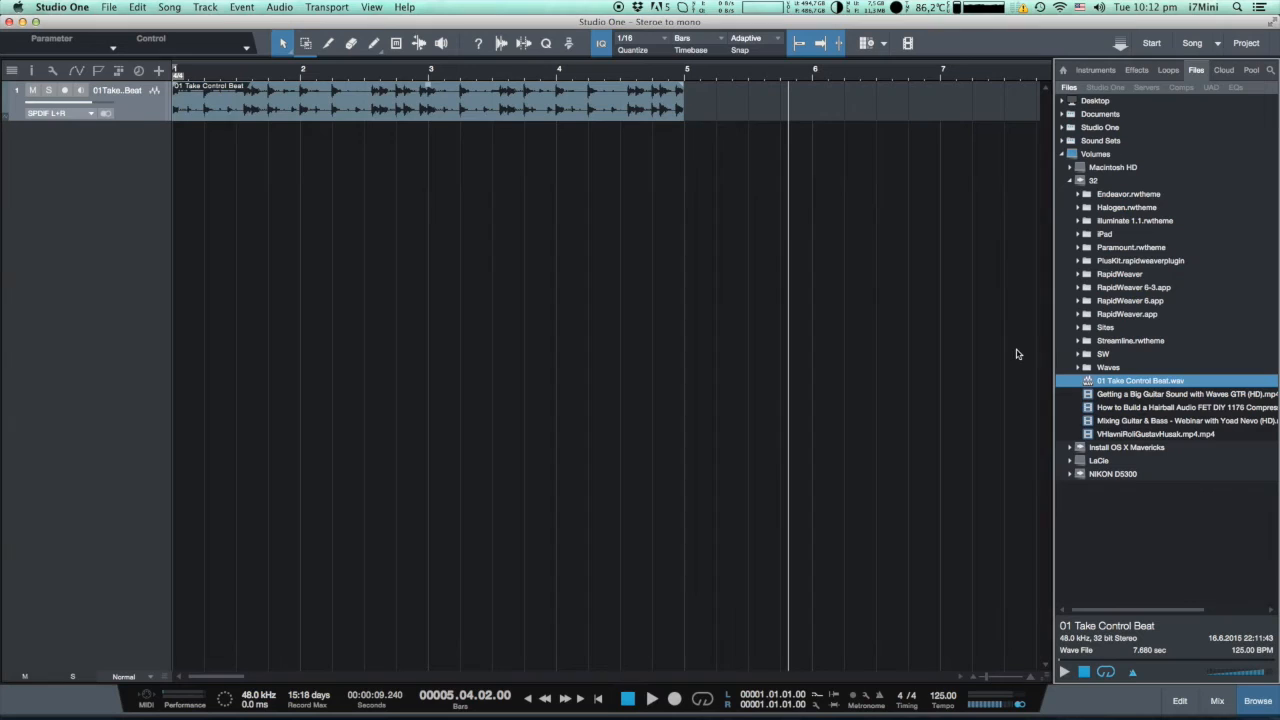
pyautogui.rightClick(1140, 380)
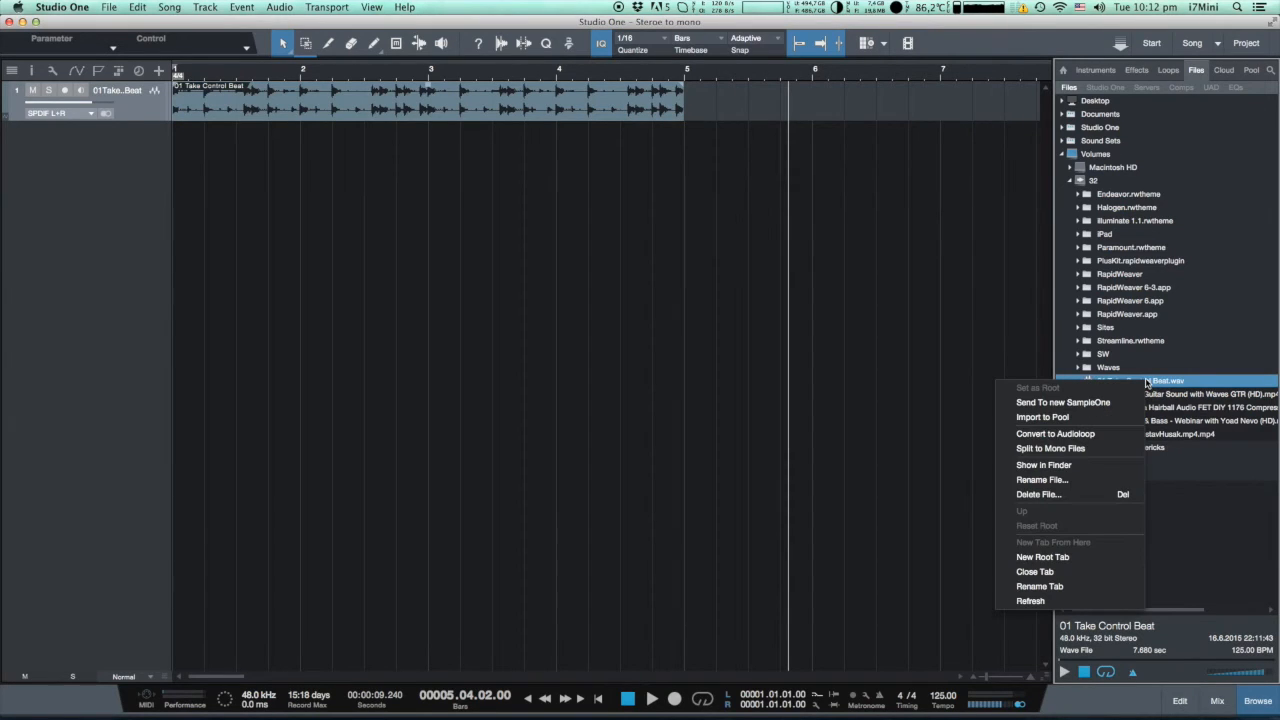
pyautogui.moveTo(1063, 402)
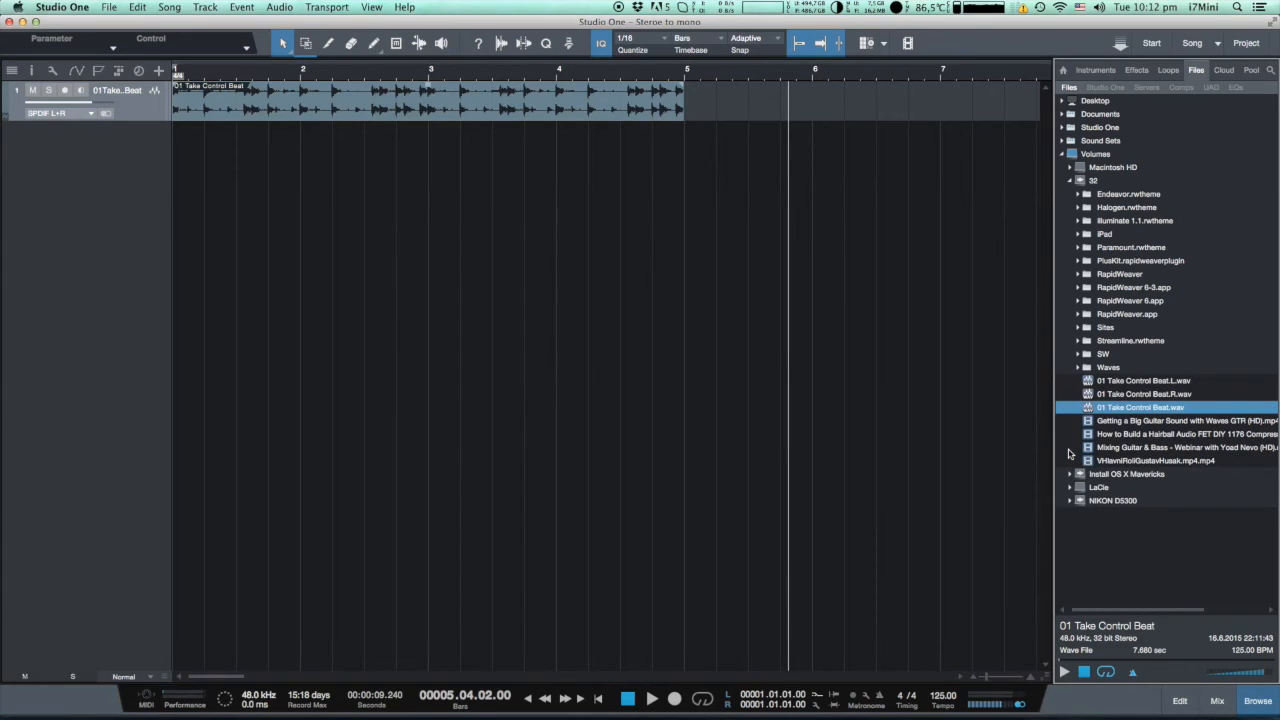
# Select the .L and .R mono files and drag them into the song
pyautogui.click(1144, 380)
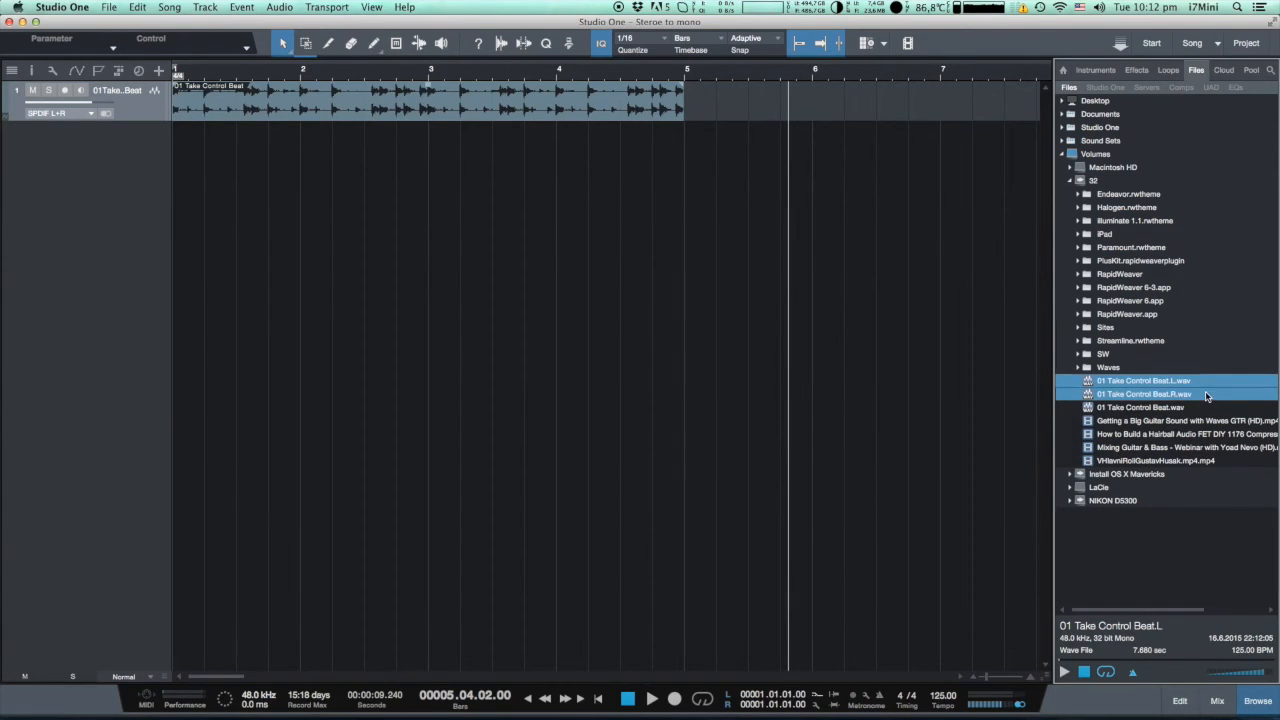
pyautogui.moveTo(1145, 387); pyautogui.dragTo(185, 255)
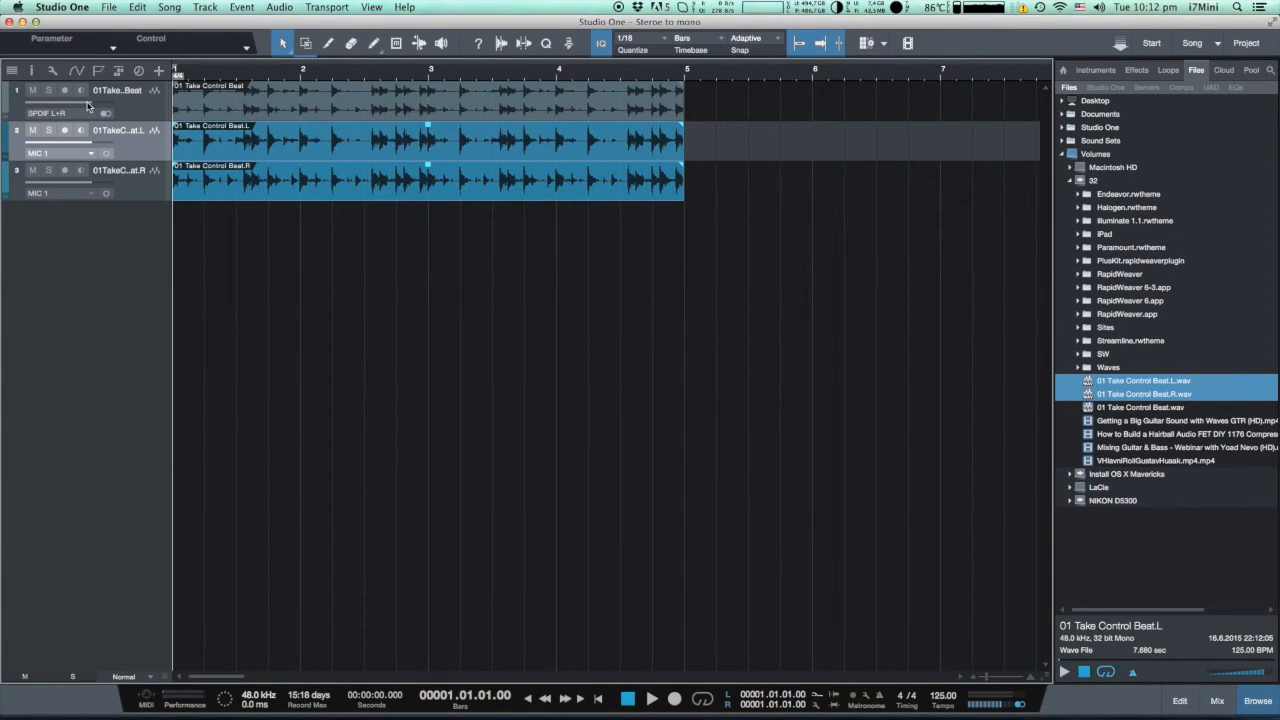
# Open the Mix console to show the stereo and two mono channels
pyautogui.click(117, 90)
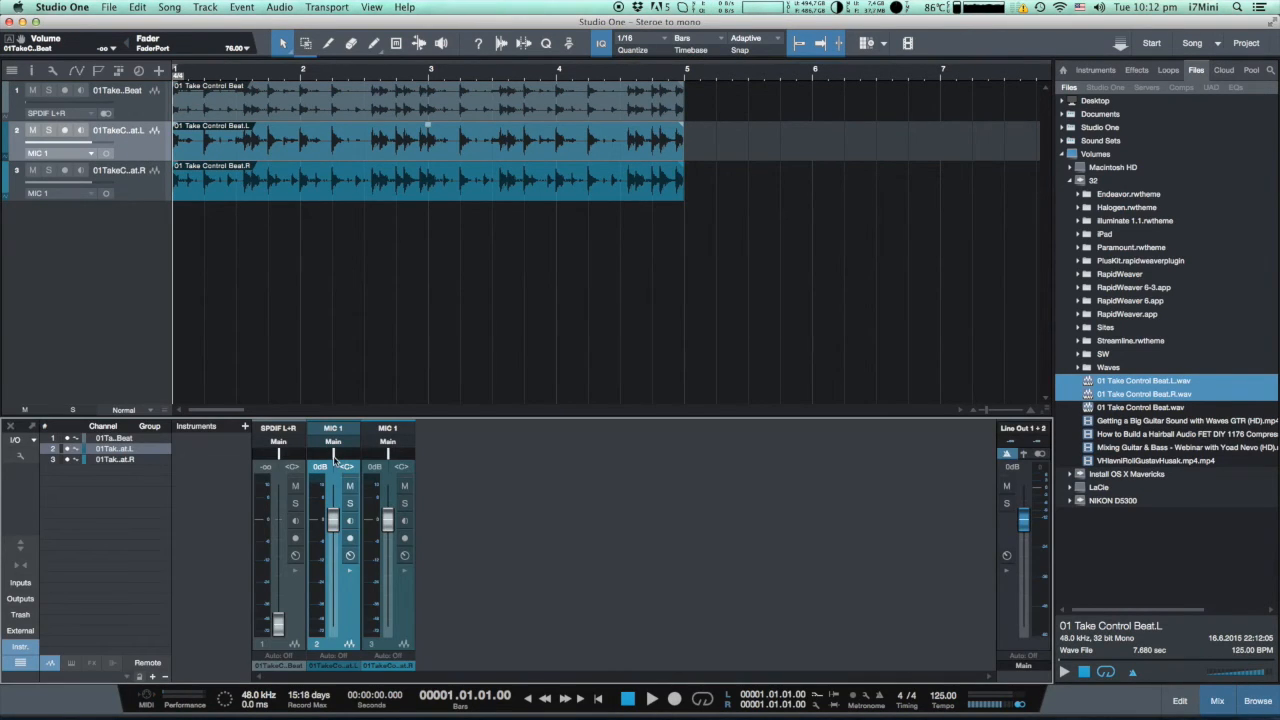
# Pan the L channel fully left, then solo the R track during playback
pyautogui.moveTo(333, 467); pyautogui.dragTo(318, 460)
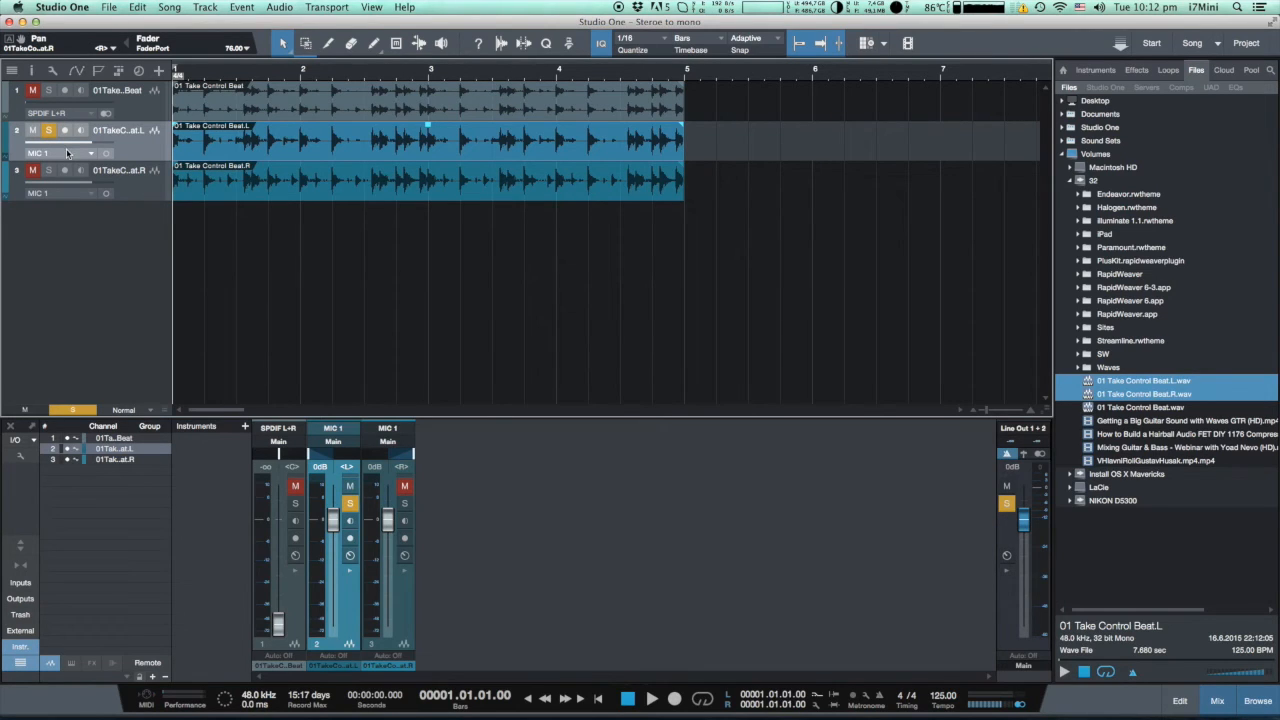
pyautogui.click(651, 698)
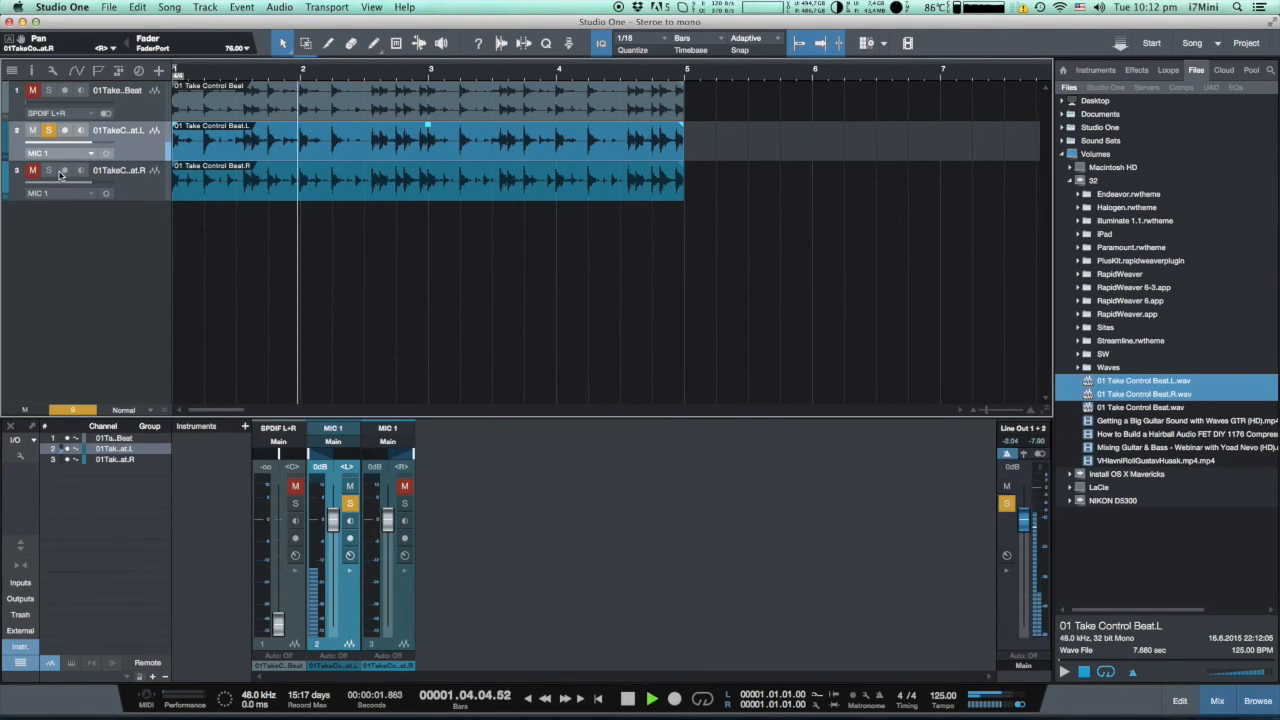
pyautogui.click(48, 170)
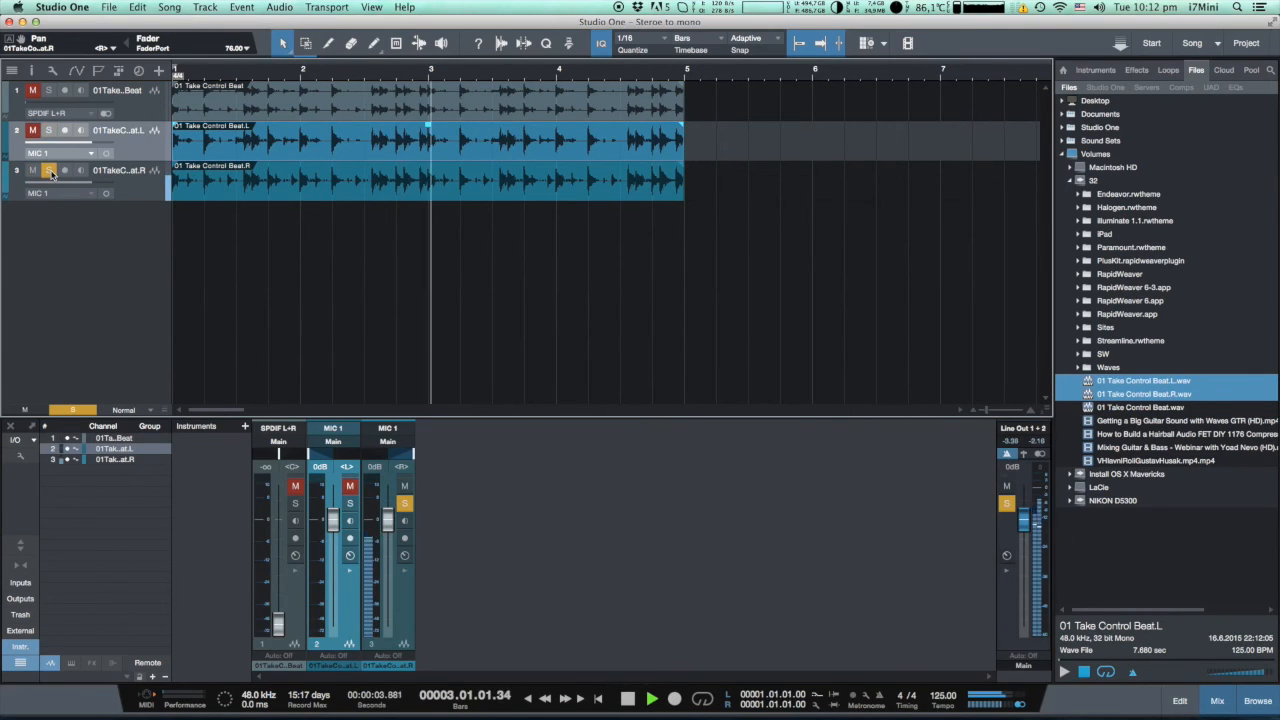
pyautogui.click(651, 698)
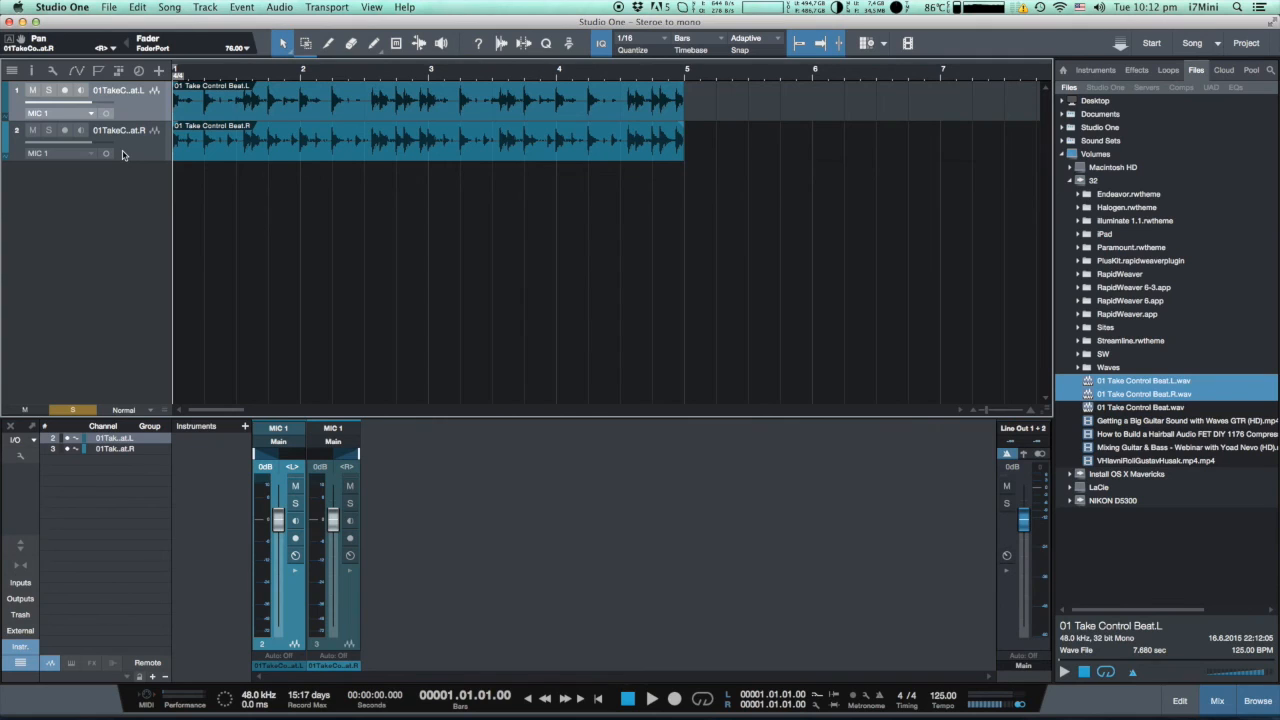
# Play the mono tracks and pull the L channel fader down to -oo
pyautogui.click(651, 698)
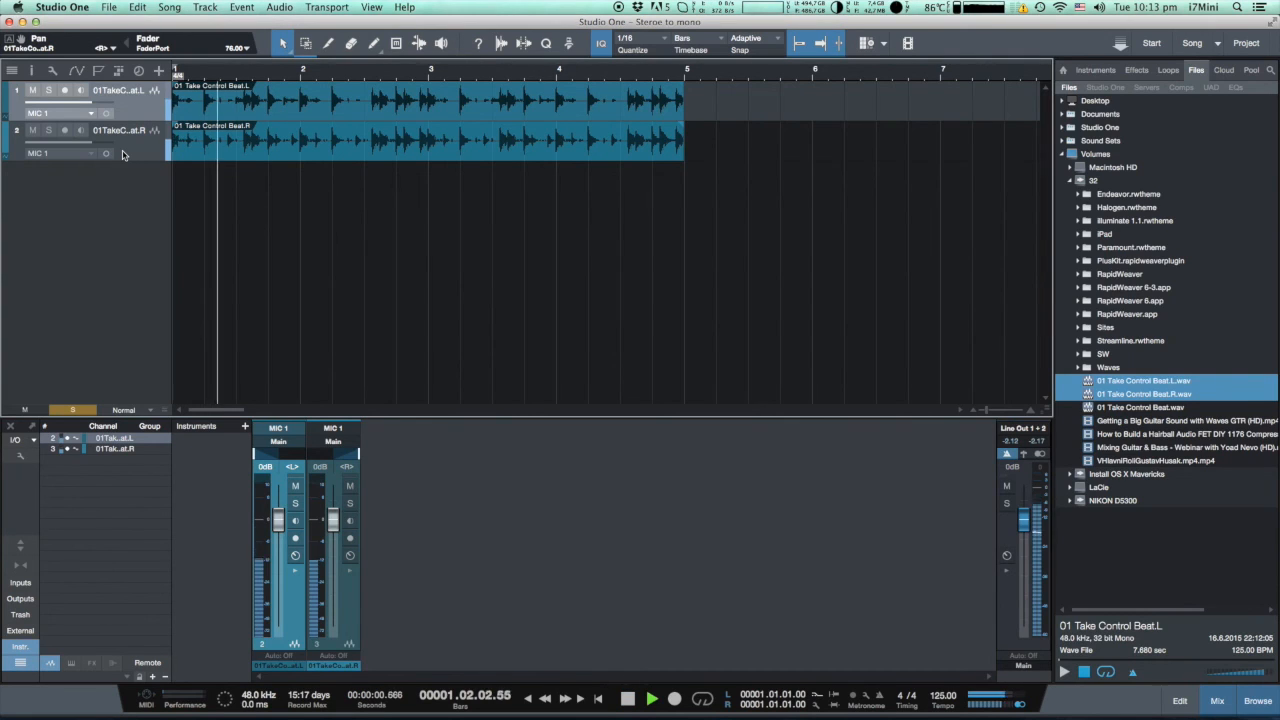
pyautogui.click(651, 698)
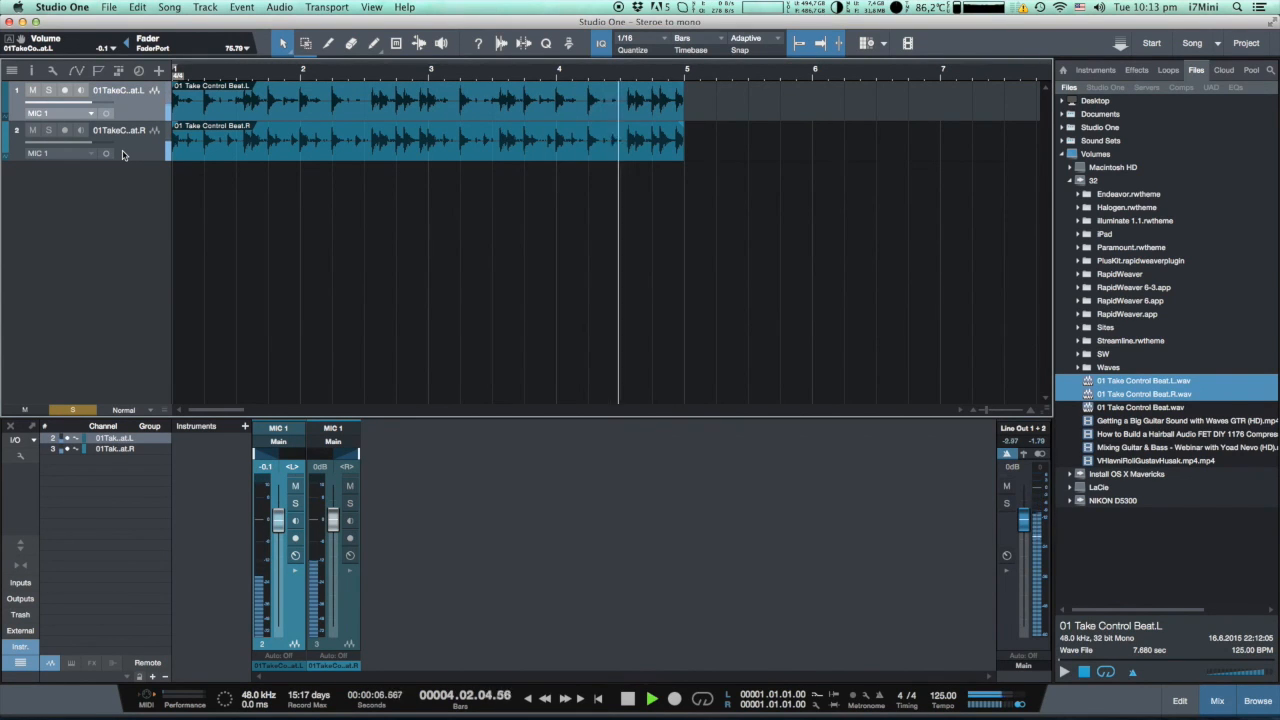
pyautogui.moveTo(278, 520); pyautogui.dragTo(278, 625)
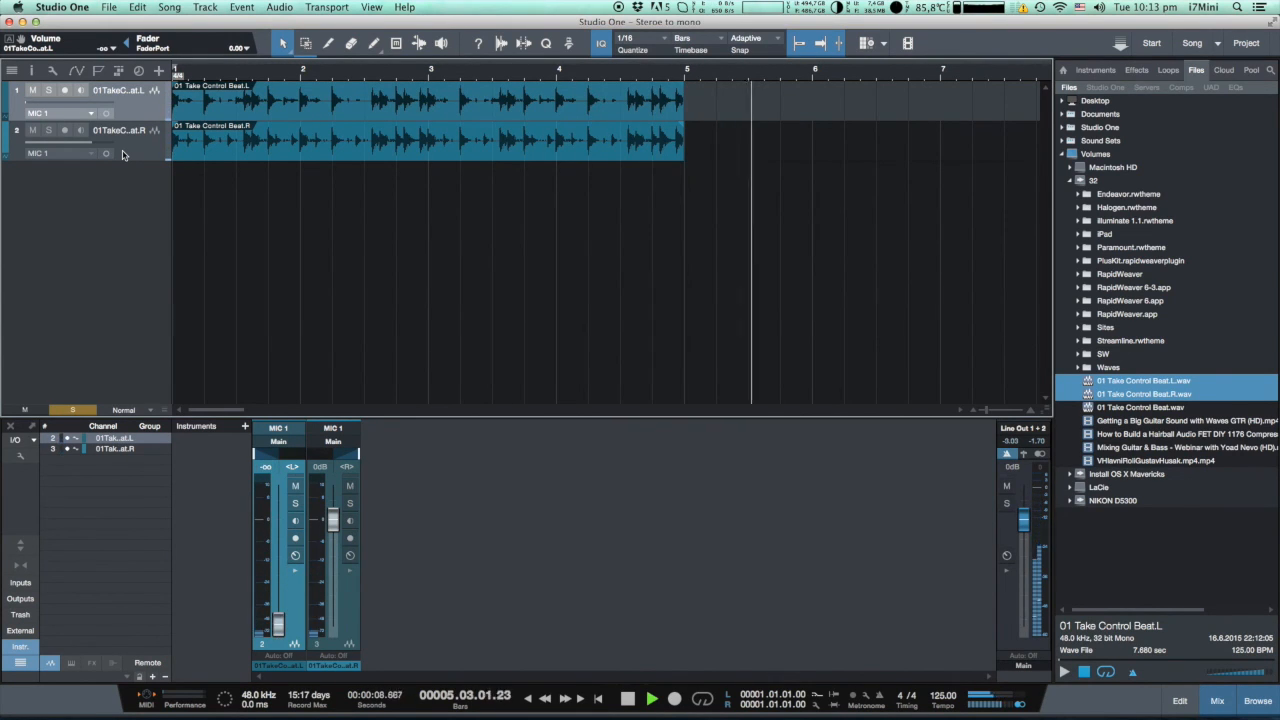